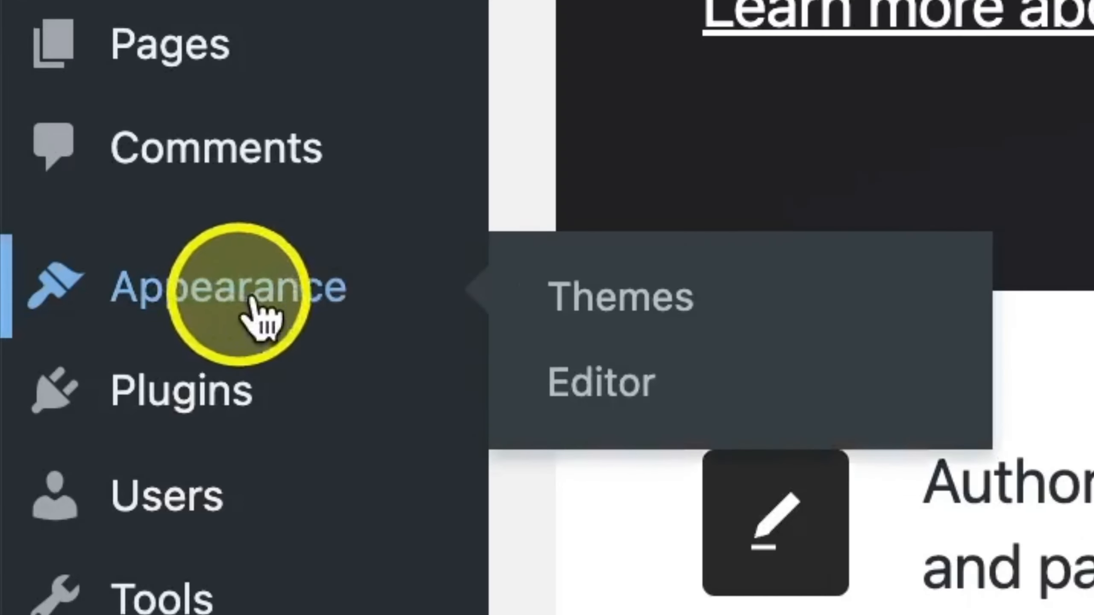
Step: Show the Themes page listing the three installed themes with Twenty Twenty-Three active
left_click(619, 298)
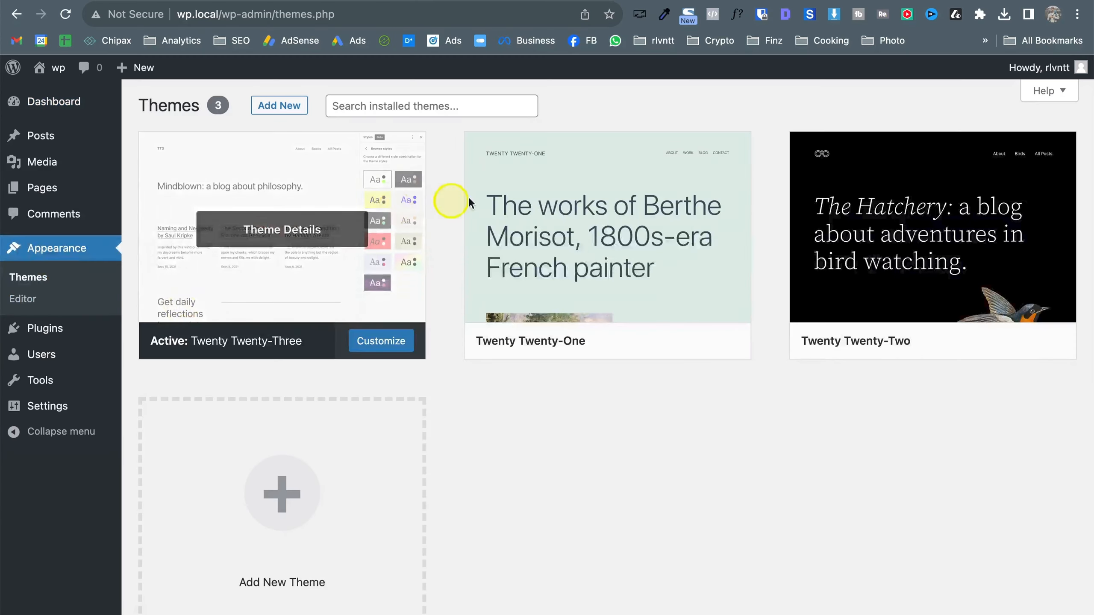
mouse_move(970, 187)
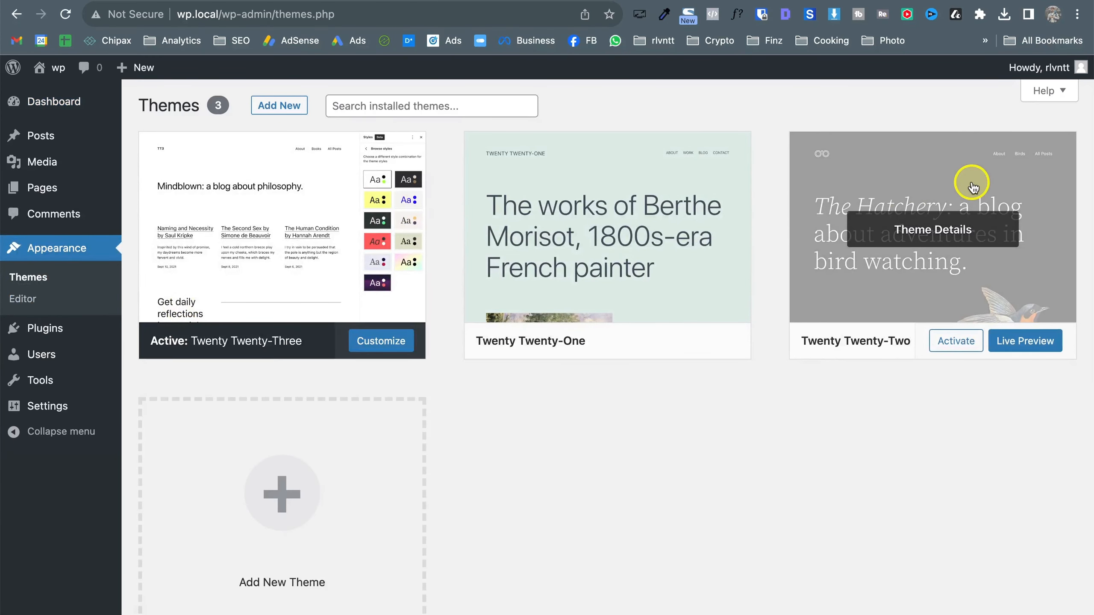
mouse_move(973, 187)
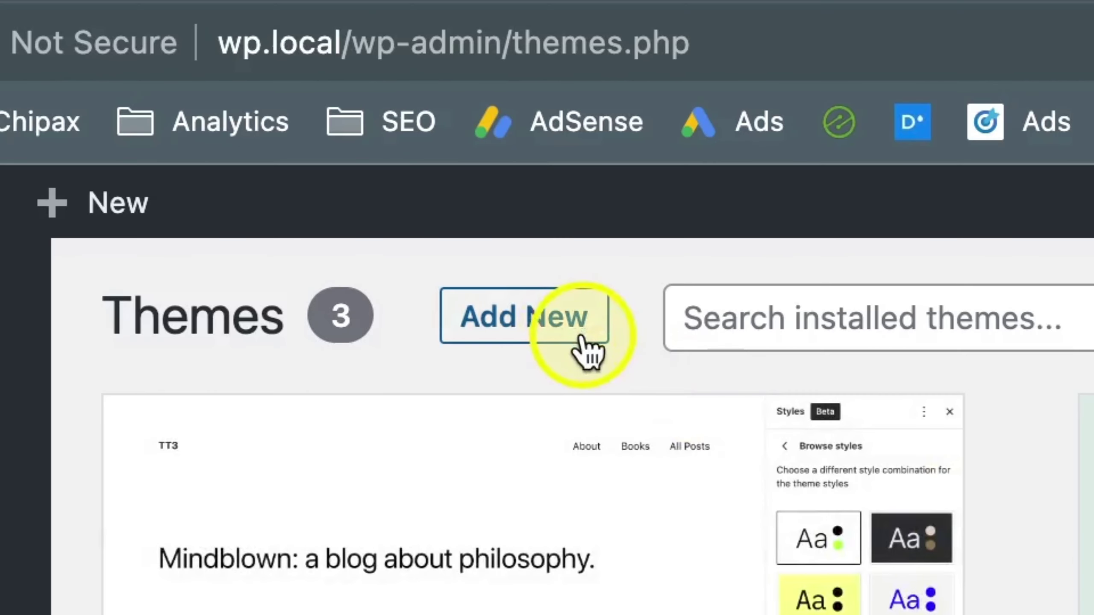
Step: Upload Divi (1).zip from Downloads via Add New > Upload Theme and run Install Now
left_click(522, 317)
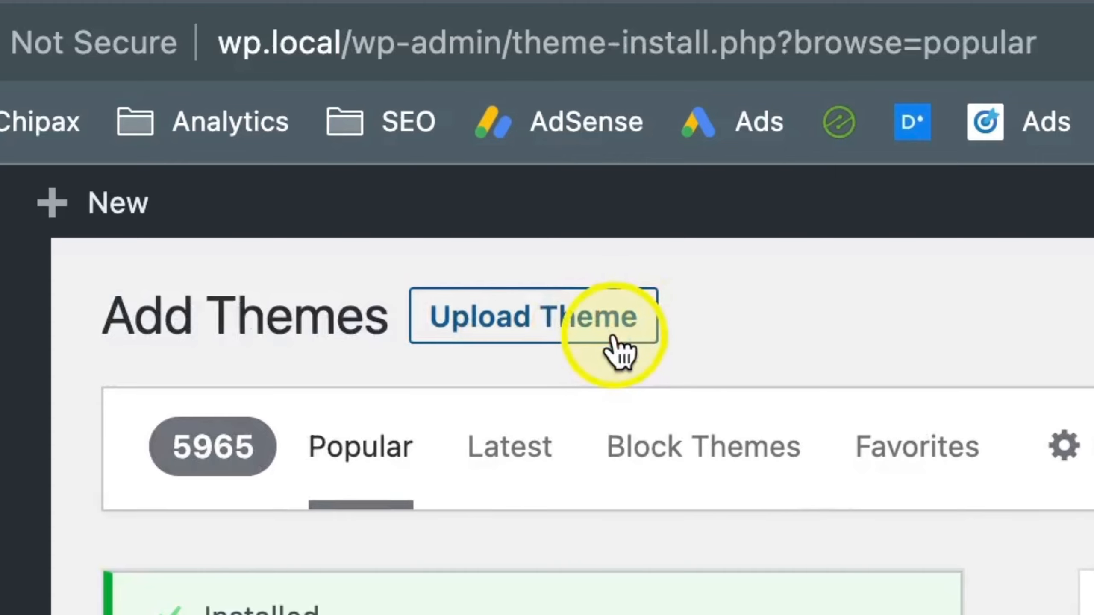
mouse_move(596, 322)
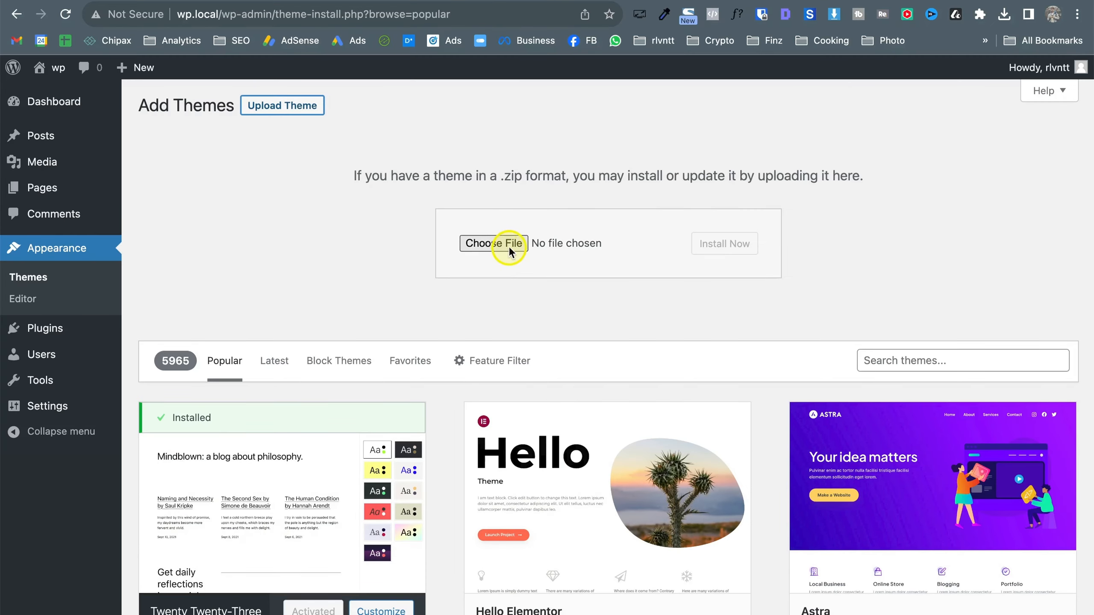
left_click(494, 243)
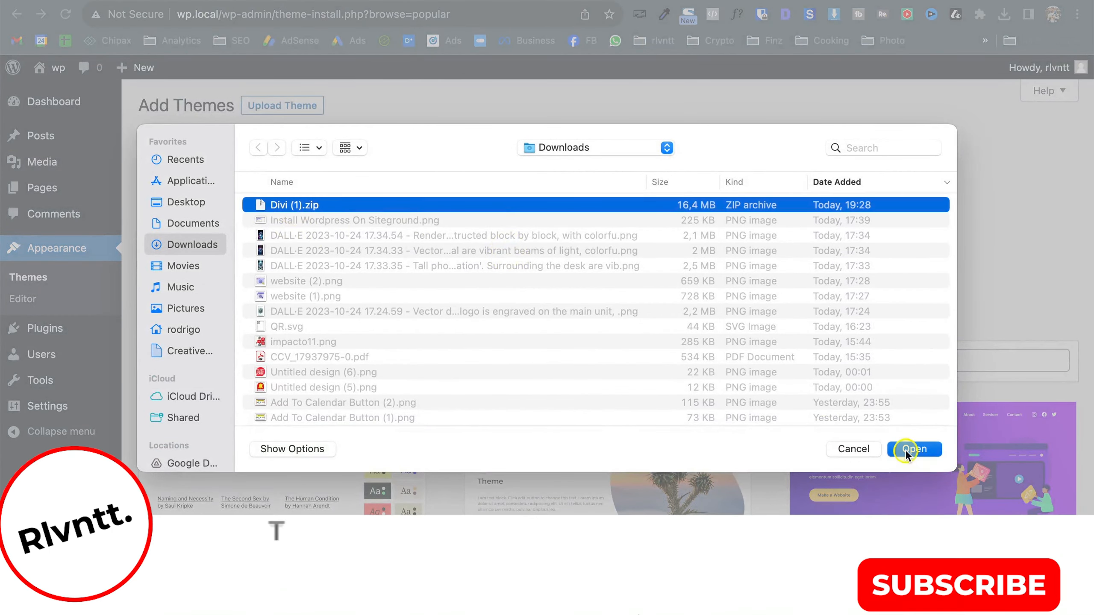
left_click(913, 449)
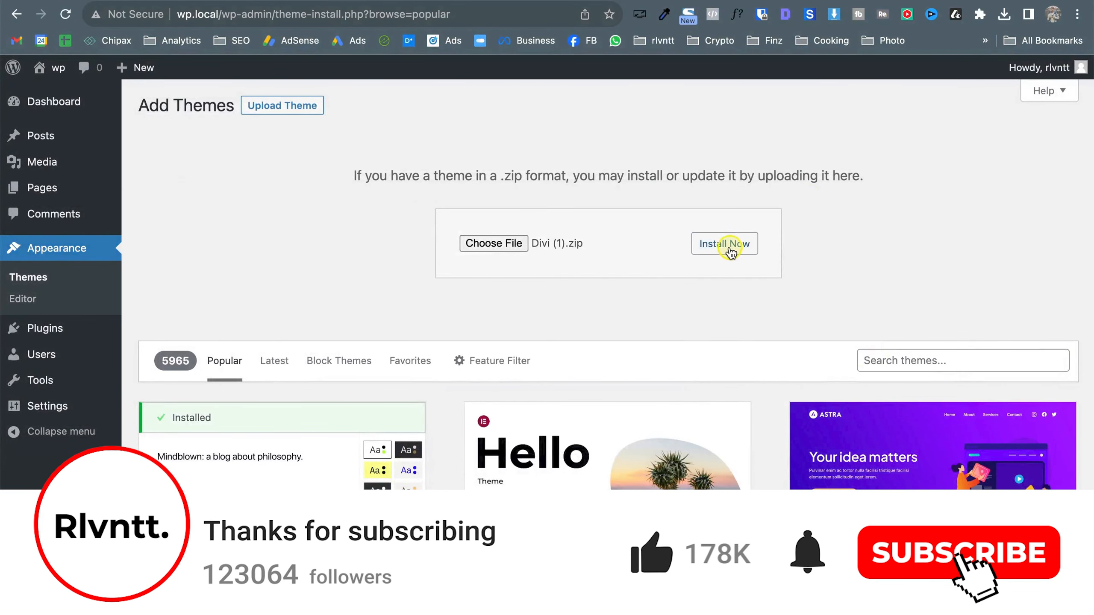
left_click(724, 244)
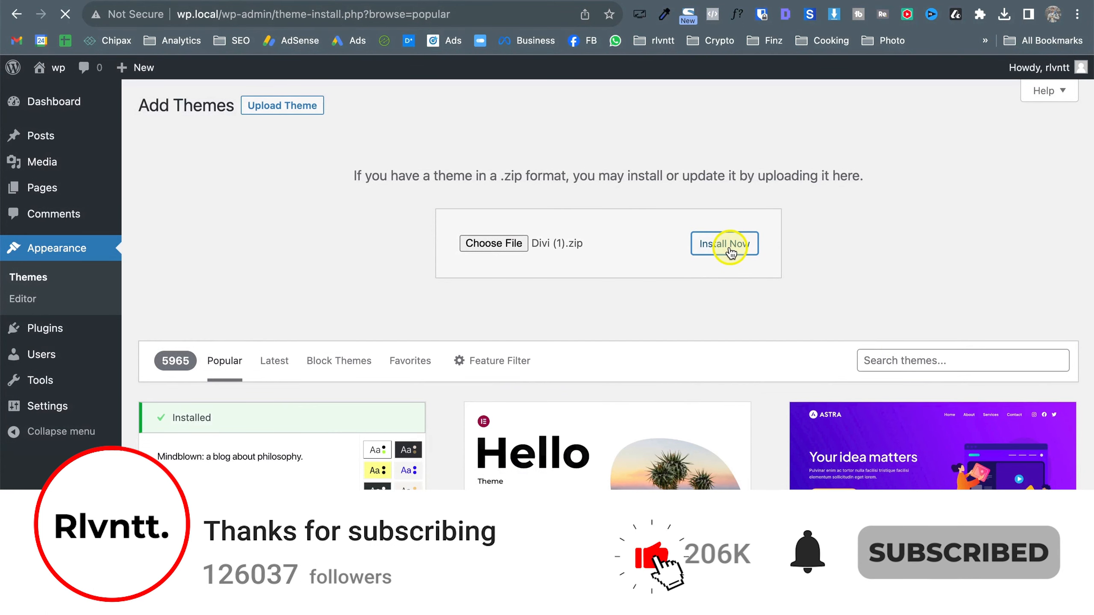
left_click(725, 244)
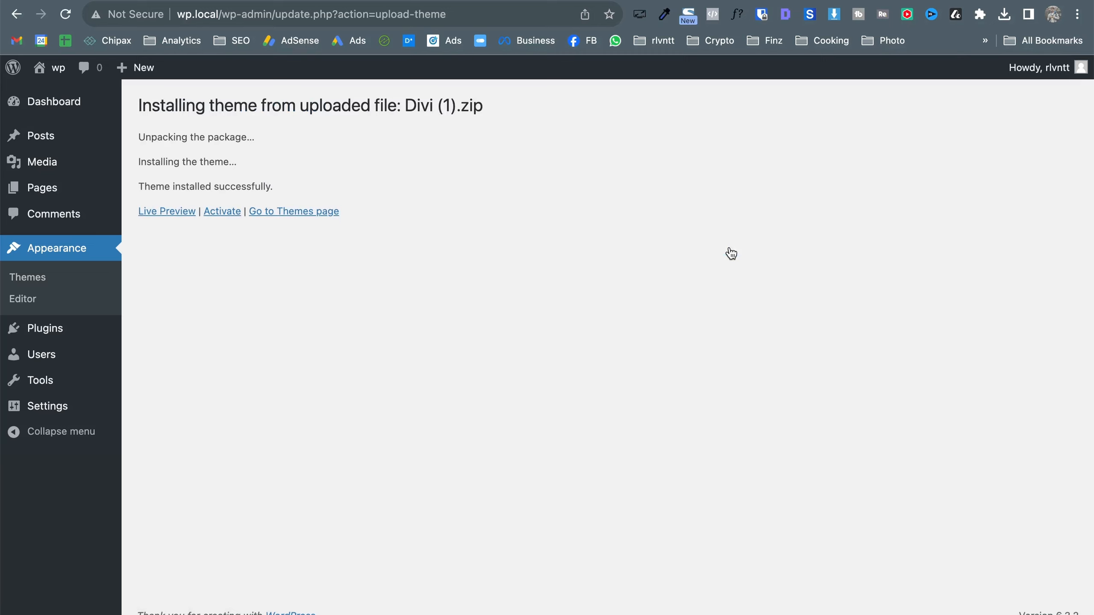
mouse_move(599, 129)
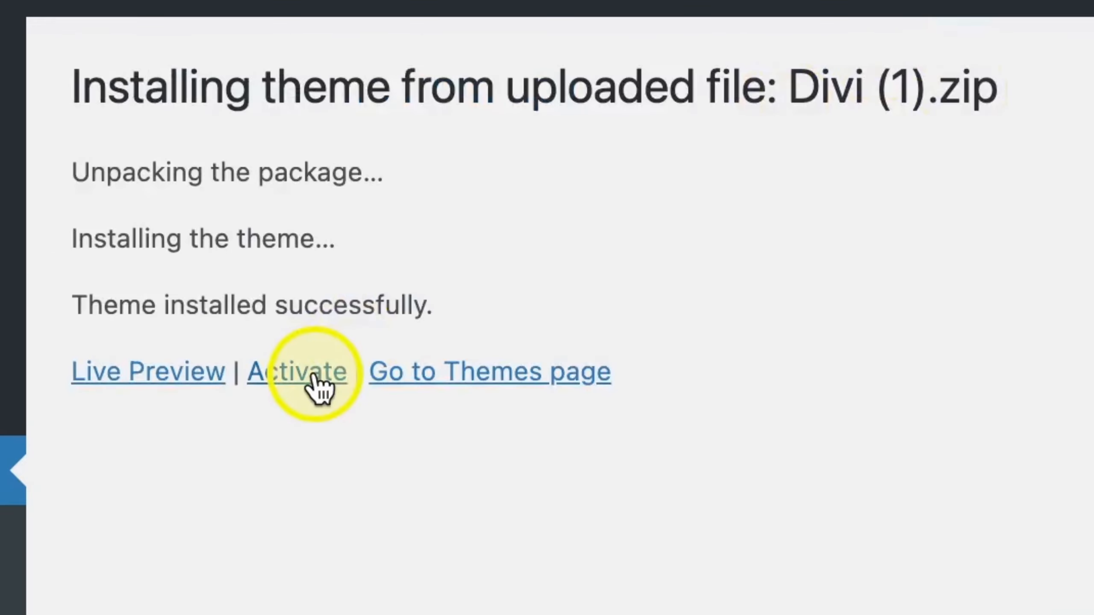
mouse_move(185, 377)
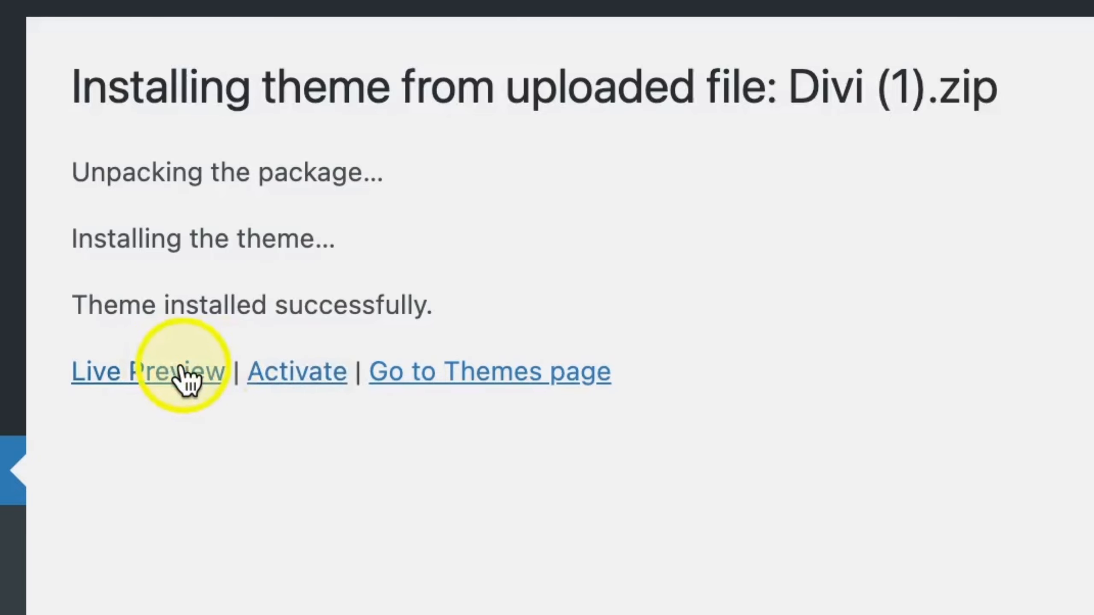
mouse_move(296, 370)
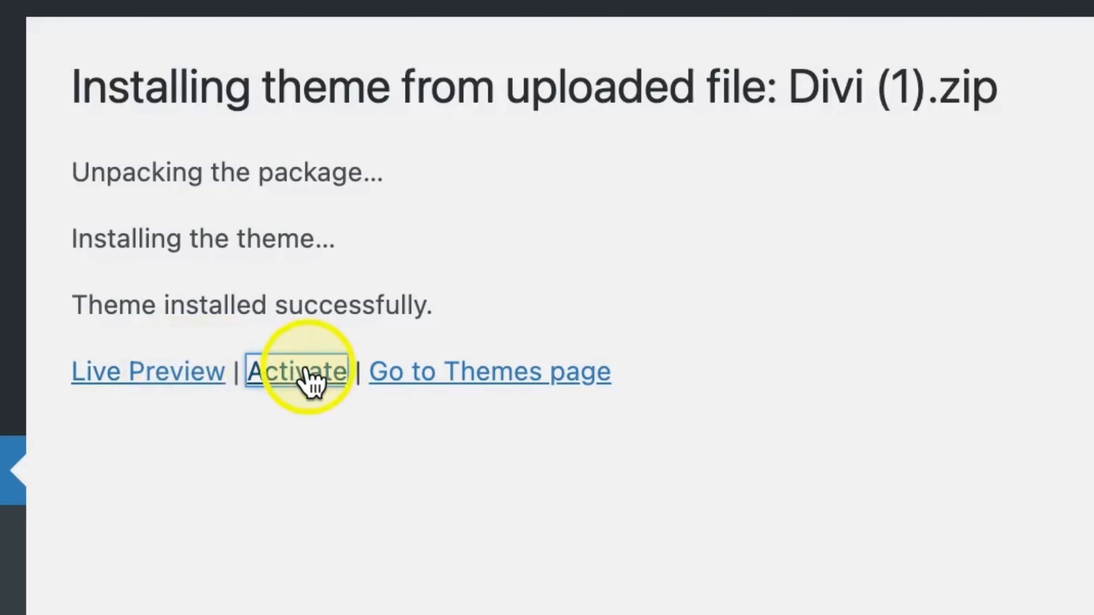
Step: Activate Divi from the install success screen so it becomes the active theme
left_click(297, 371)
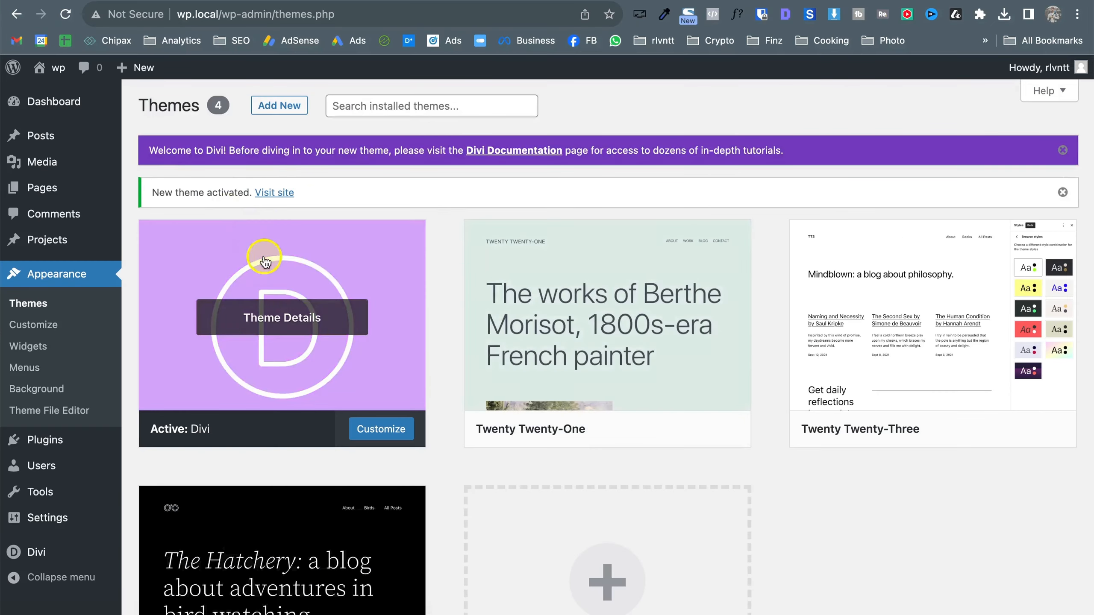
mouse_move(197, 385)
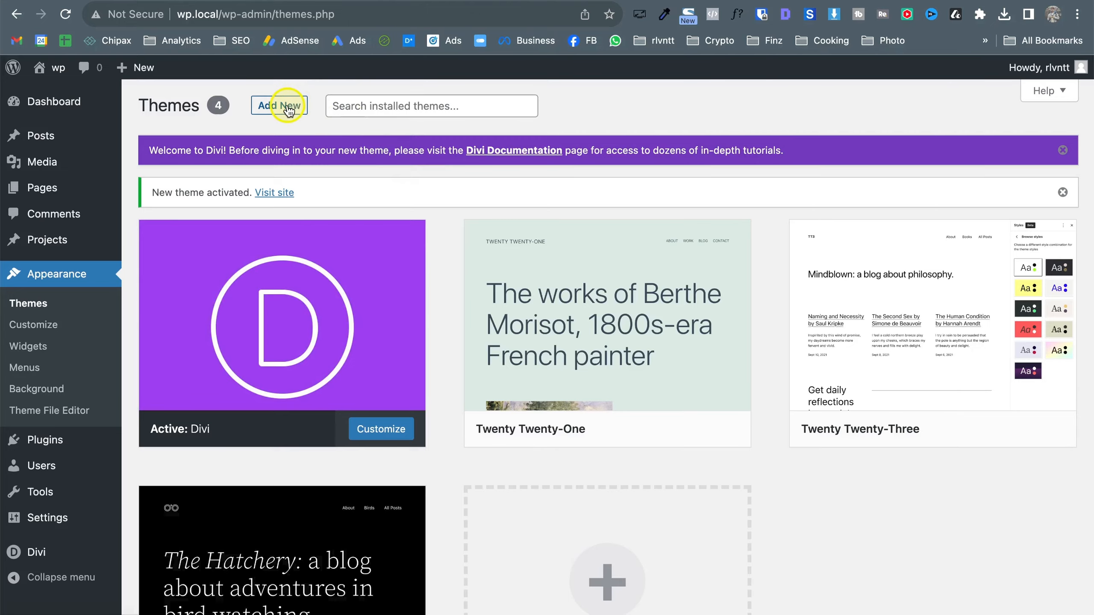
Step: Browse the Add Themes popular directory down to OceanWP, Kadence and Neve
left_click(278, 106)
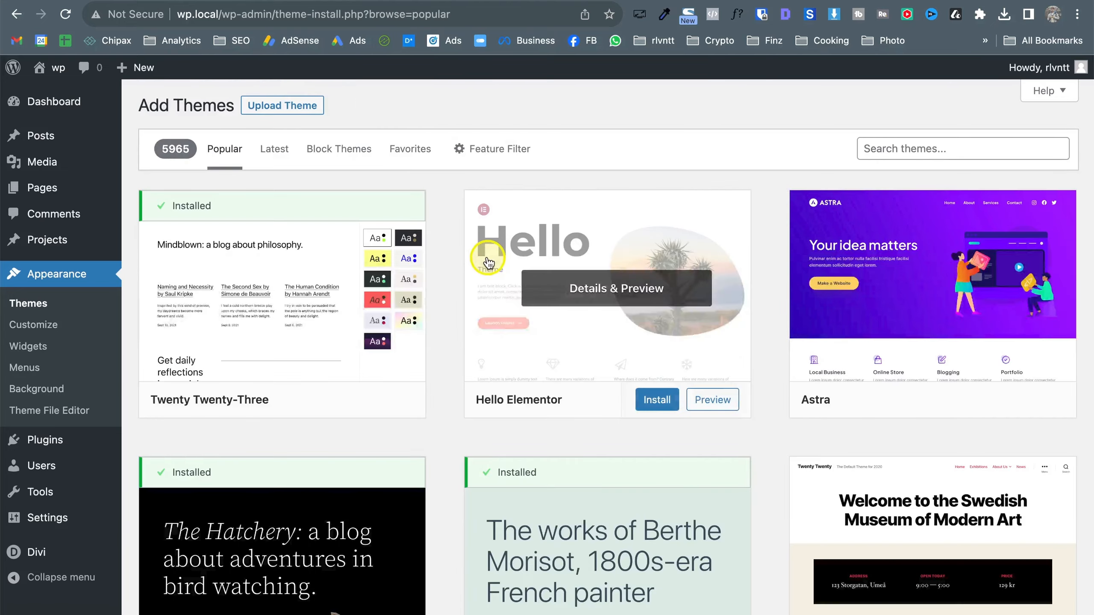
scroll("down", 3)
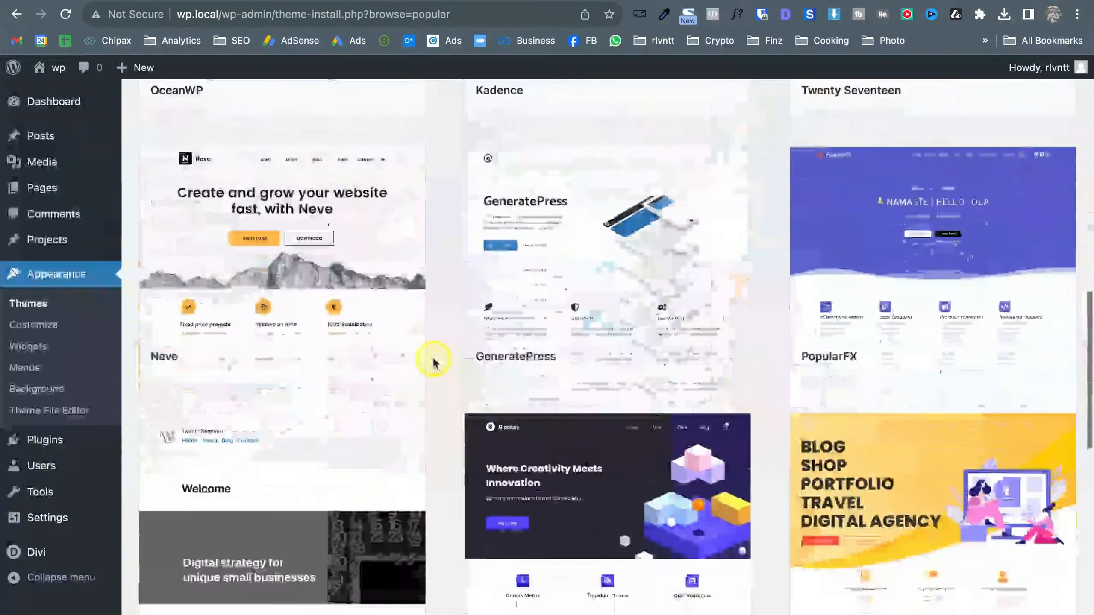
scroll("down", 3)
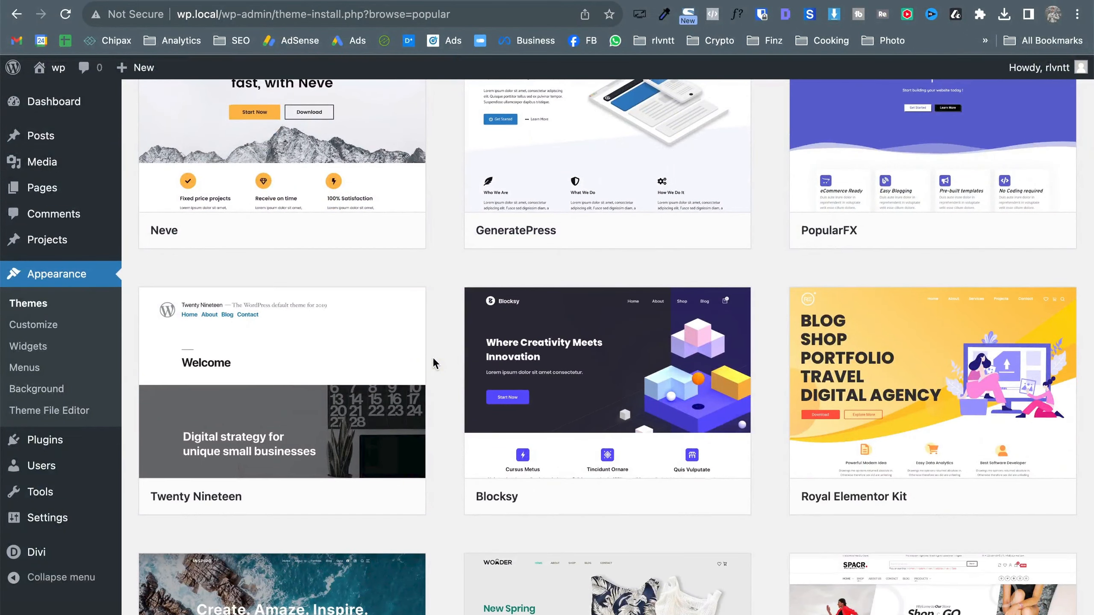
scroll("up", 3)
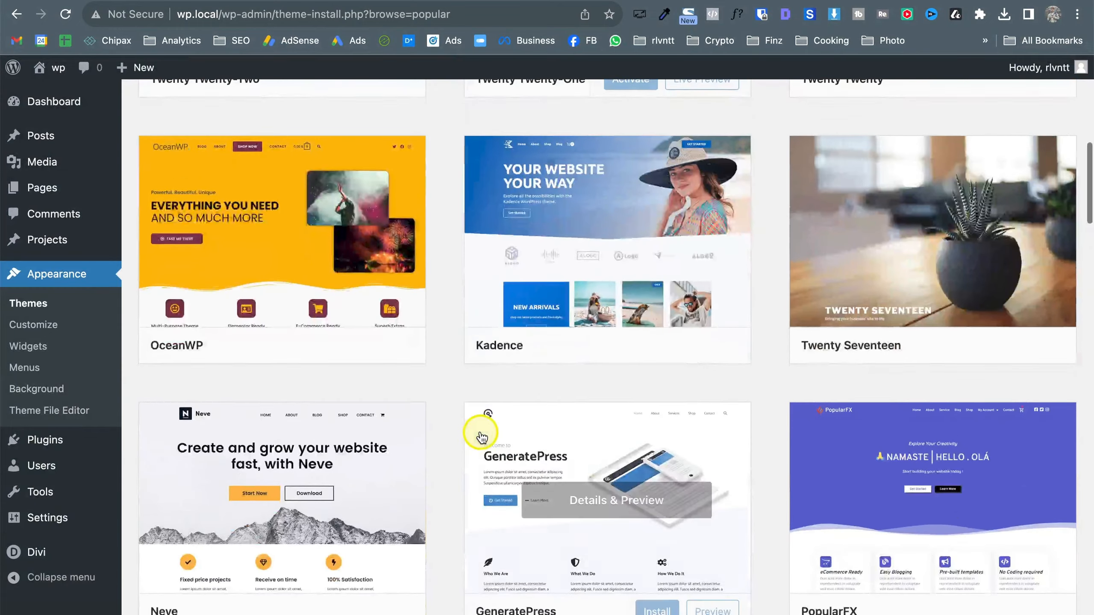
scroll("up", 3)
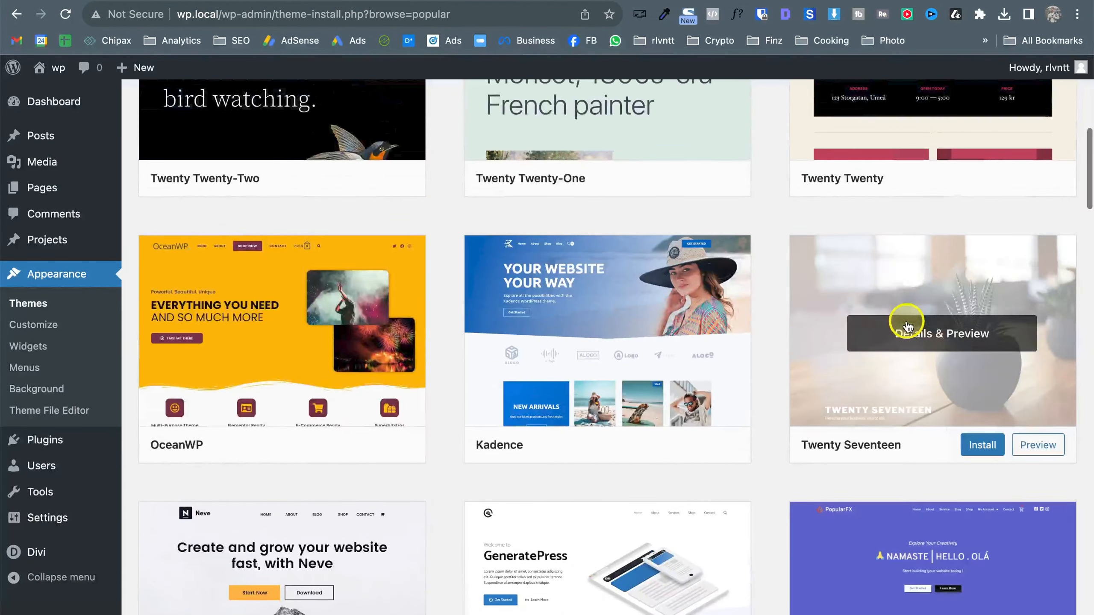
scroll("down", 3)
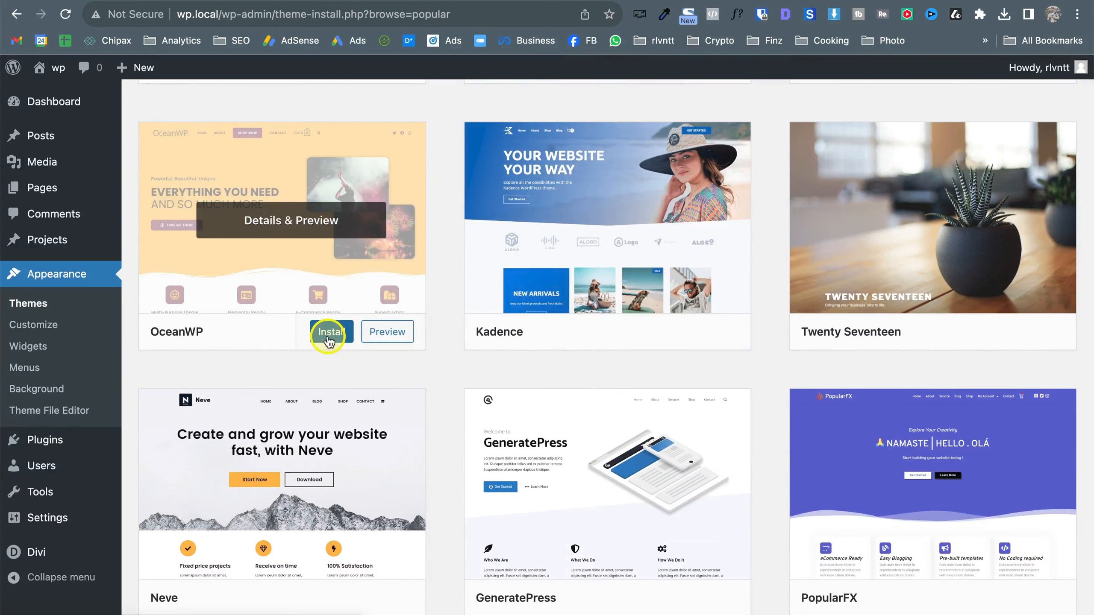
mouse_move(381, 332)
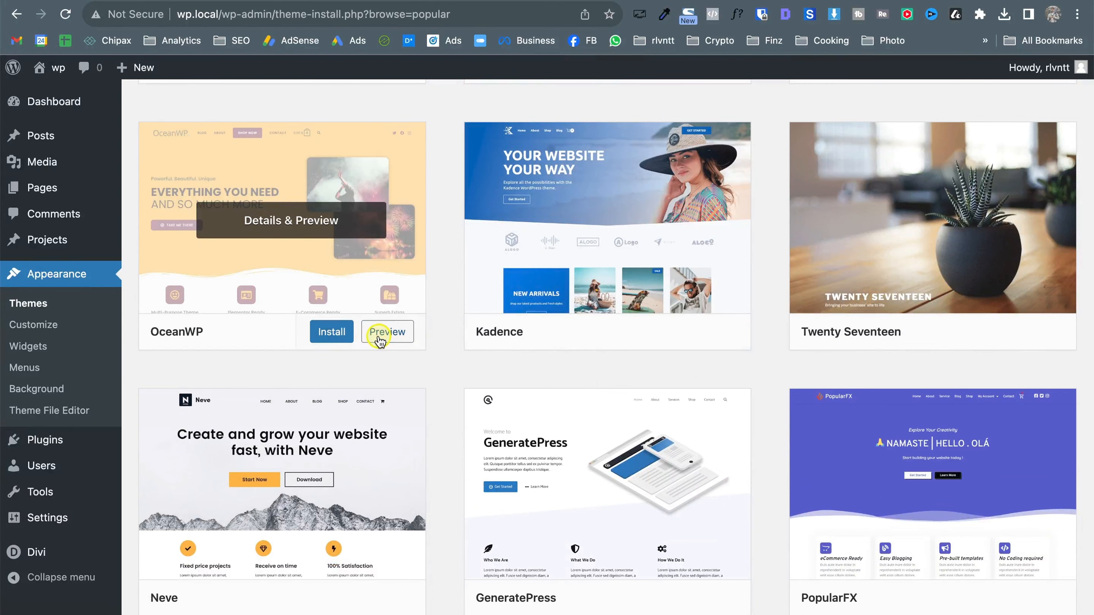
Step: Preview OceanWP, Kadence and Twenty Seventeen in turn, then close the preview
left_click(388, 333)
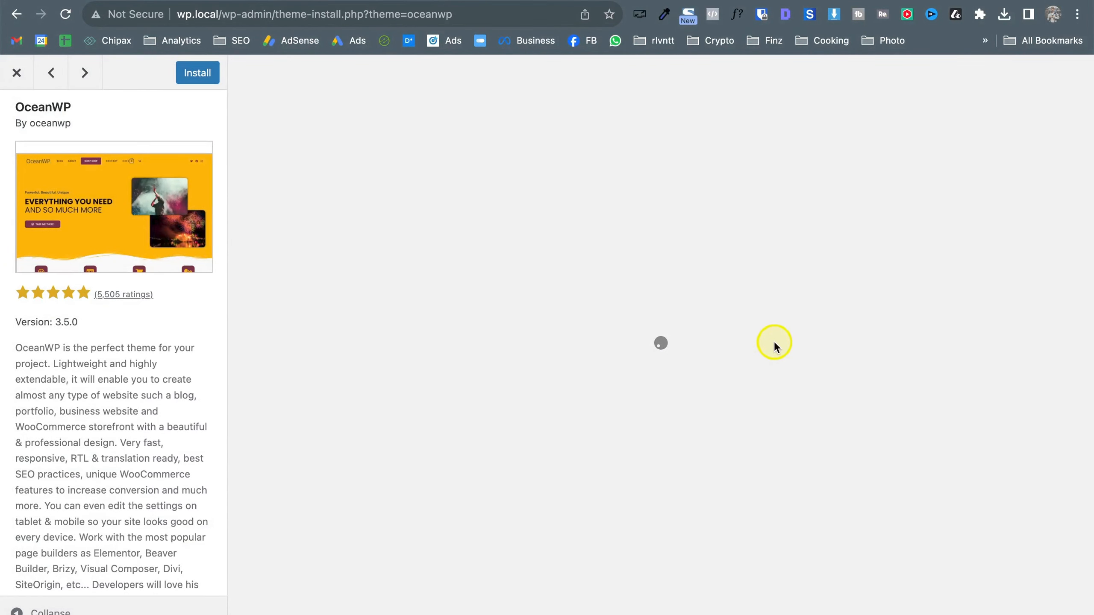
mouse_move(512, 438)
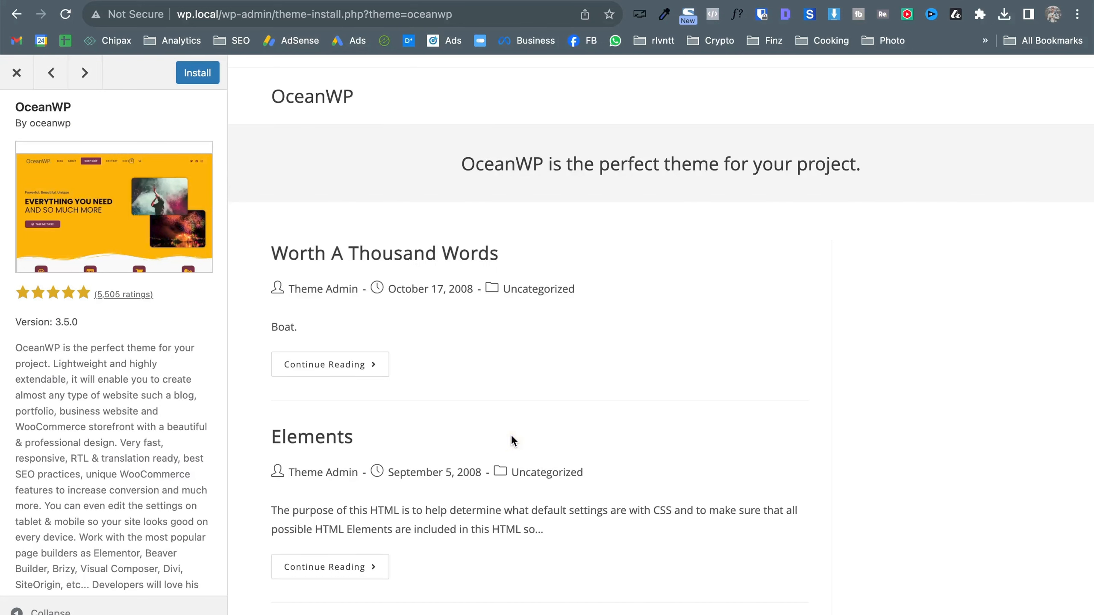
scroll("down", 3)
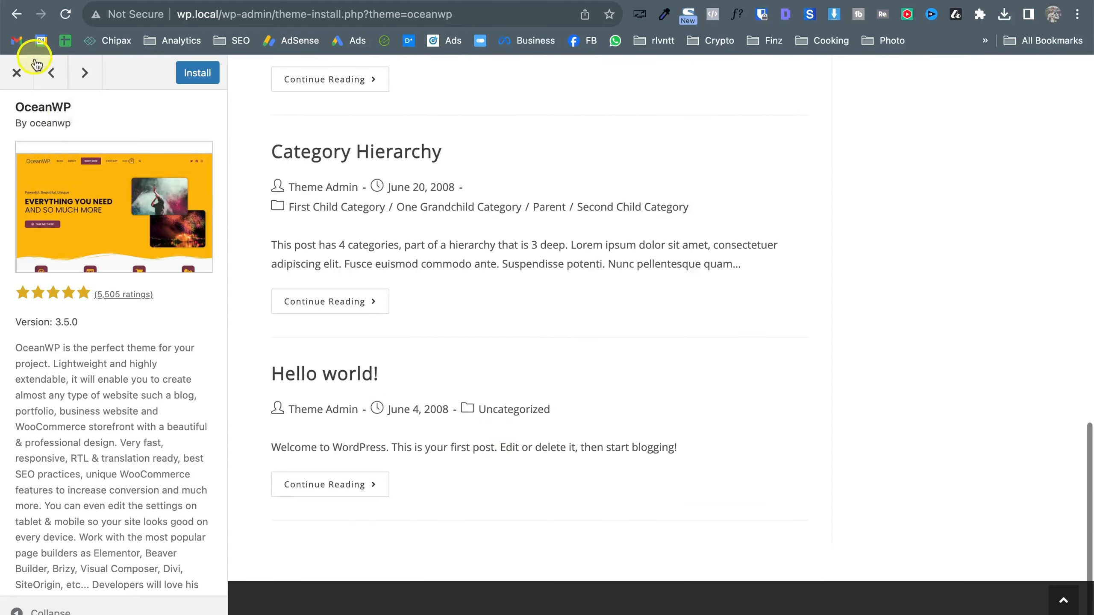
left_click(83, 73)
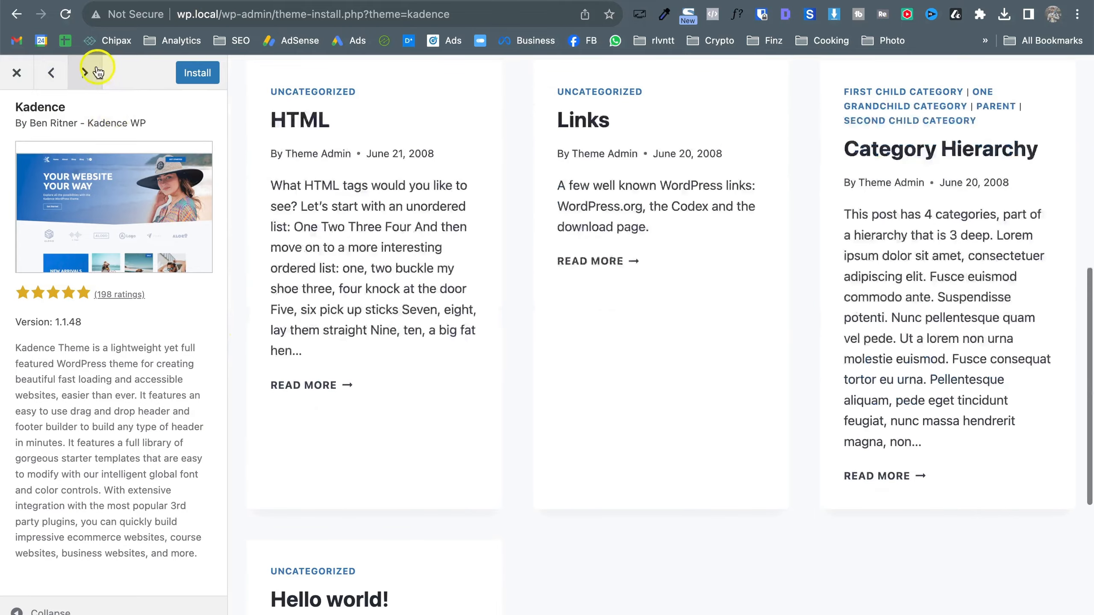
left_click(84, 73)
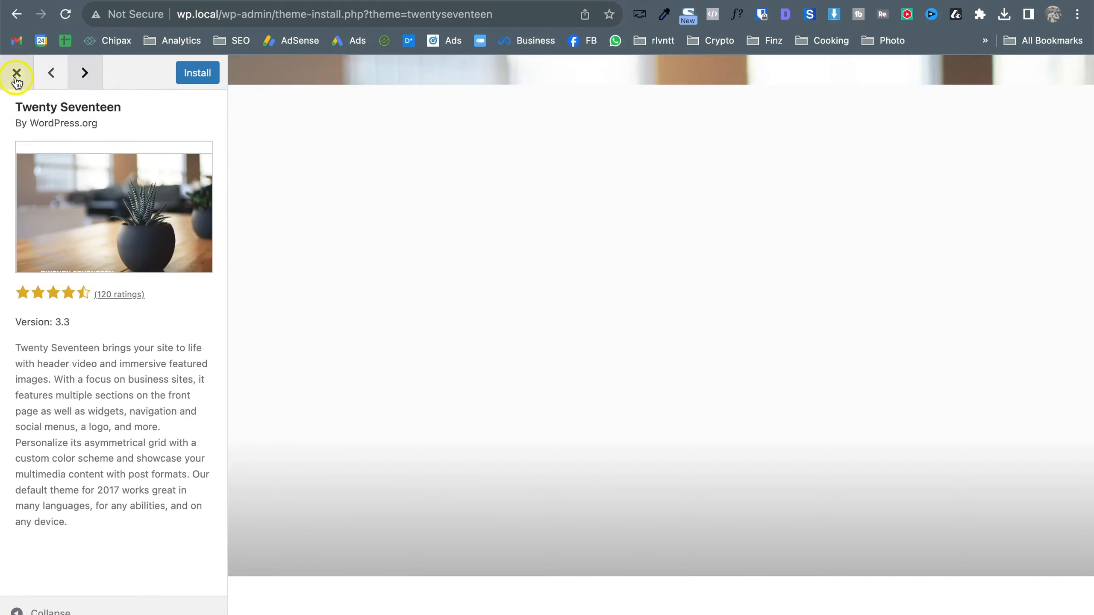
left_click(17, 73)
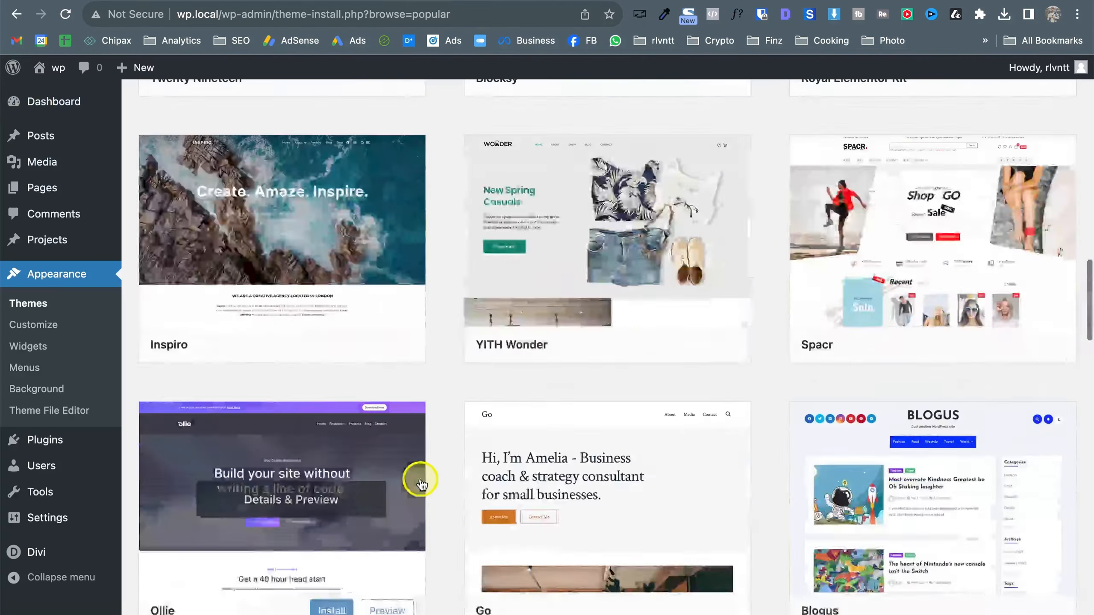
Step: Install Ollie from its theme card and activate it as the site's theme
scroll("down", 3)
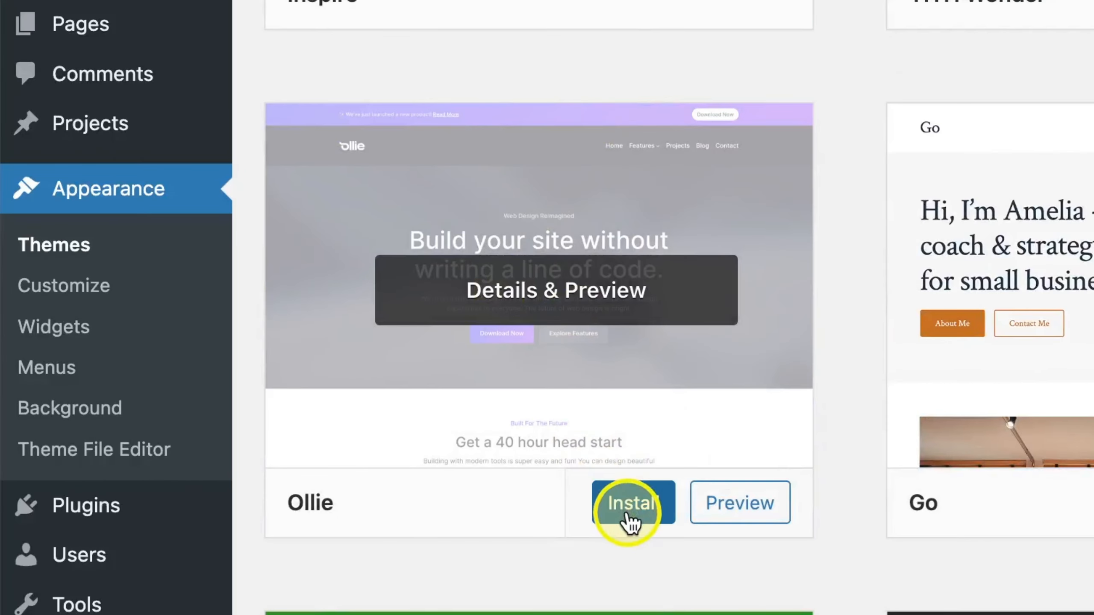
left_click(631, 503)
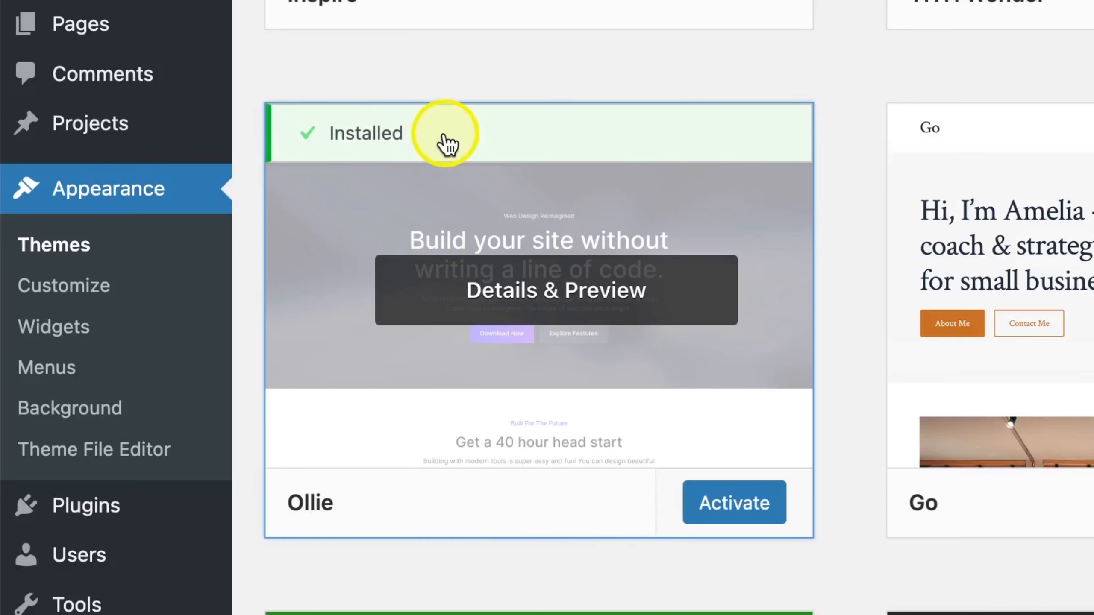
mouse_move(659, 440)
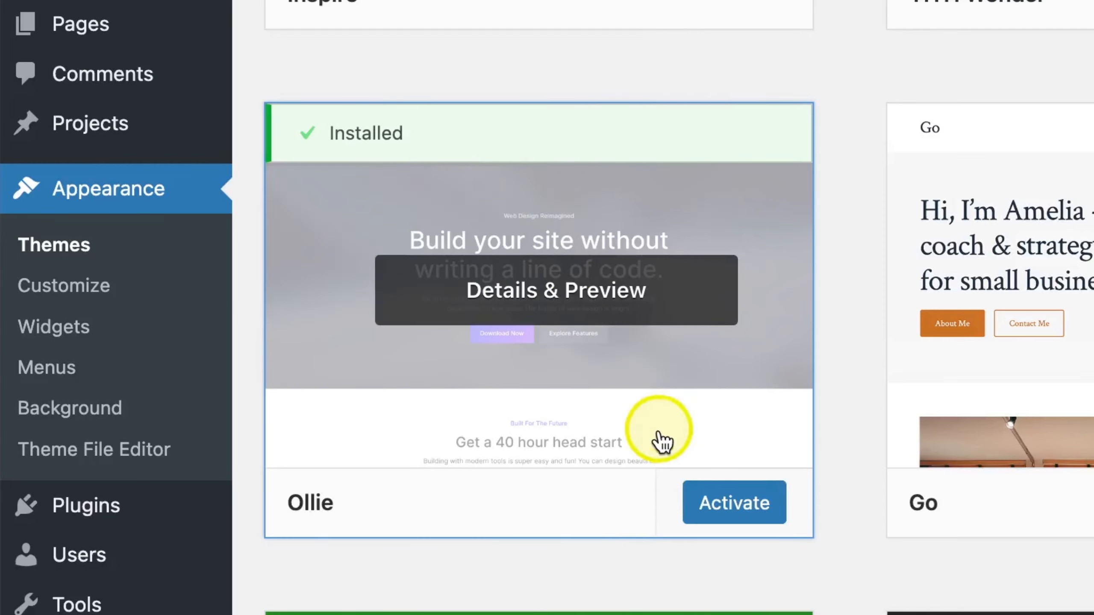
mouse_move(732, 502)
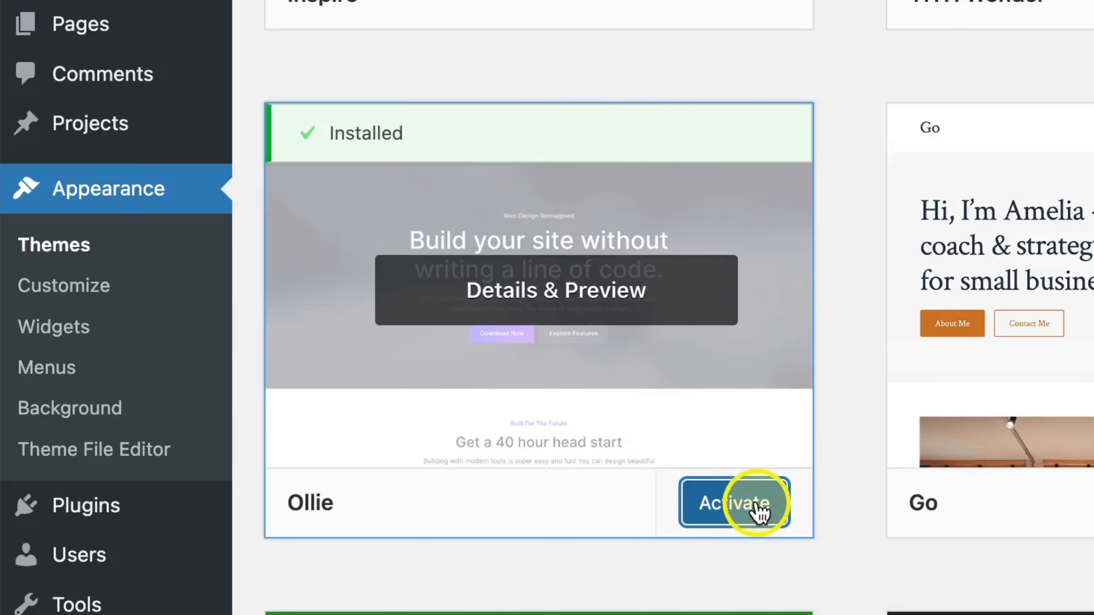
left_click(732, 503)
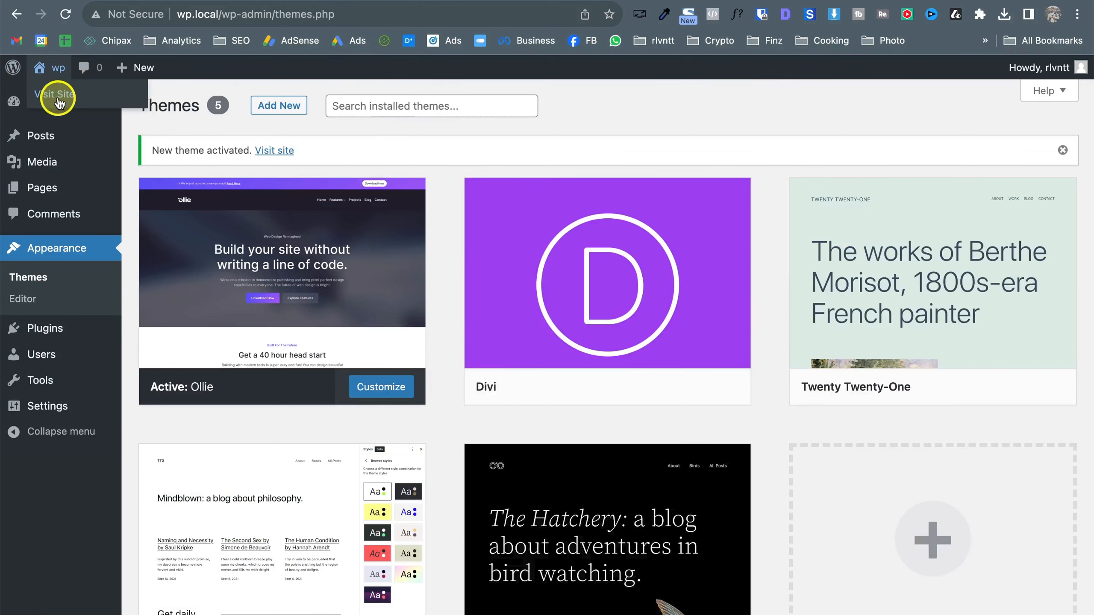
left_click(55, 94)
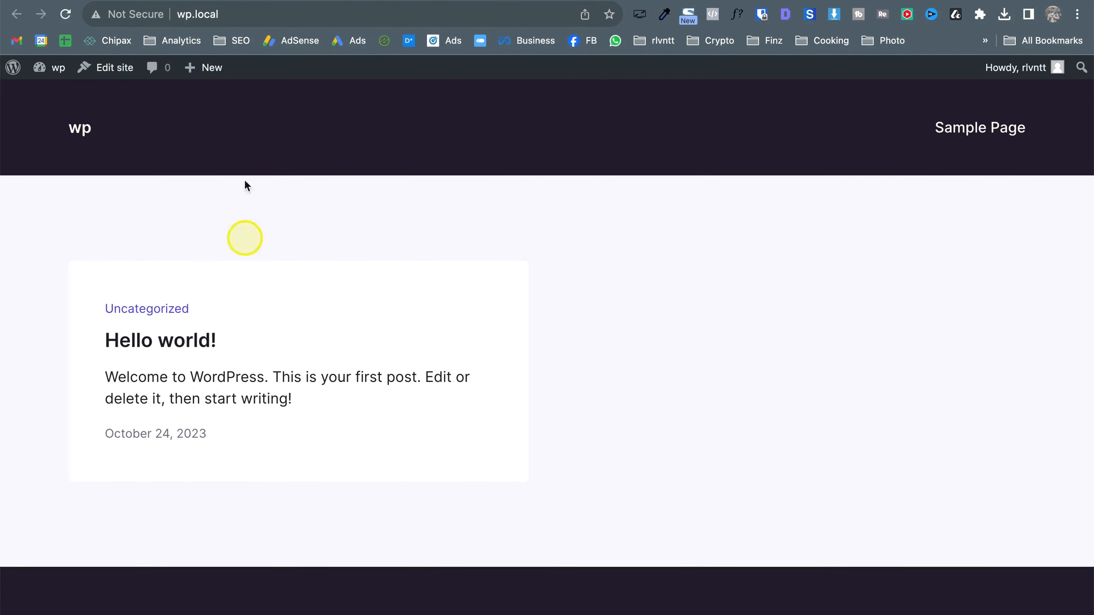
mouse_move(87, 194)
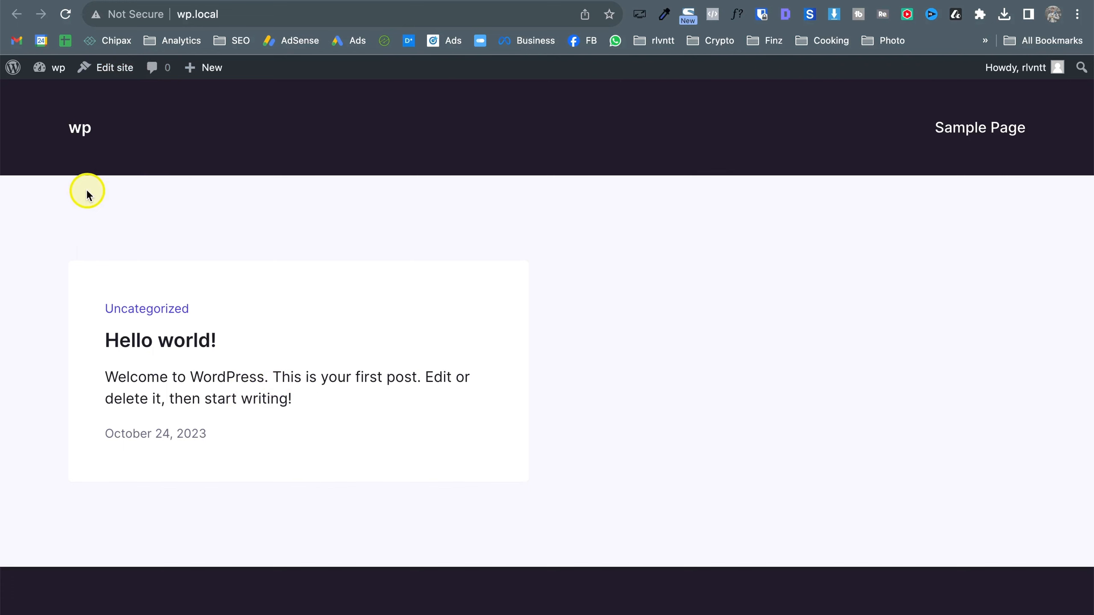
mouse_move(138, 4)
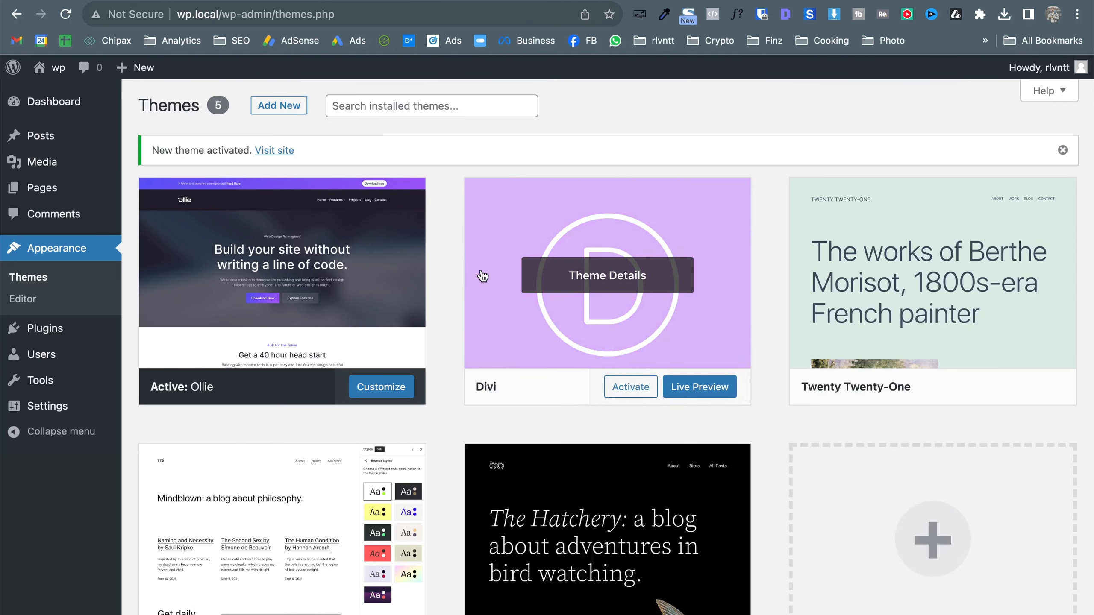
mouse_move(544, 307)
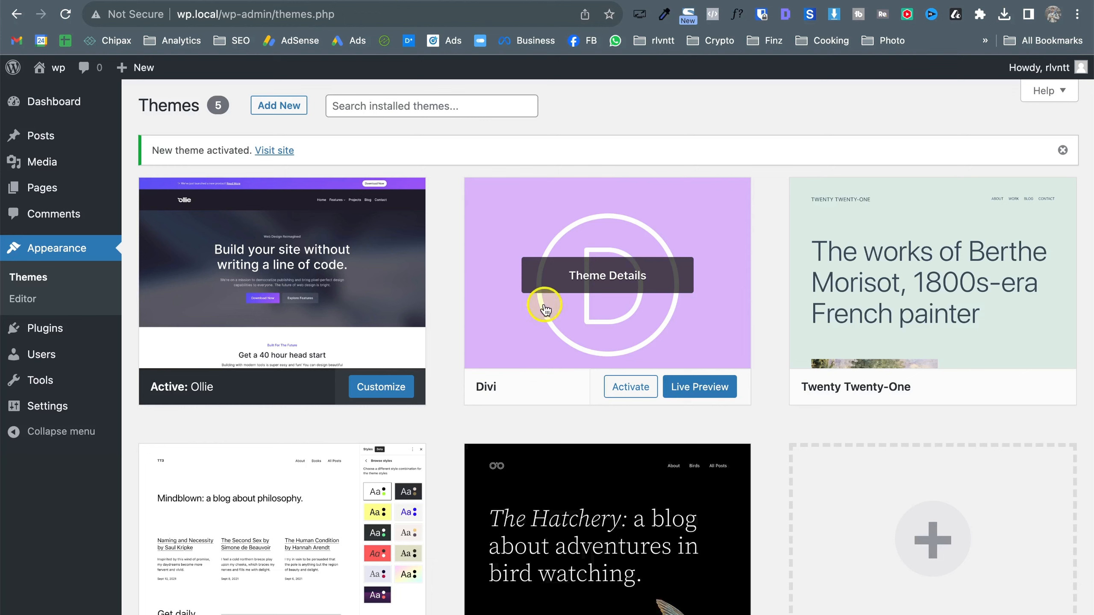
mouse_move(547, 309)
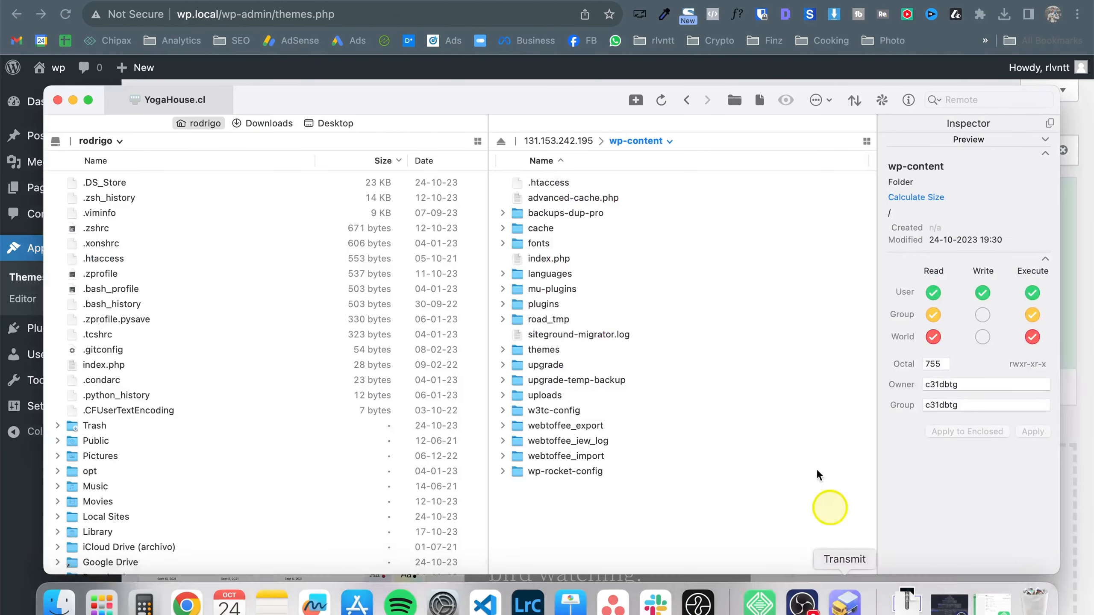
mouse_move(752, 242)
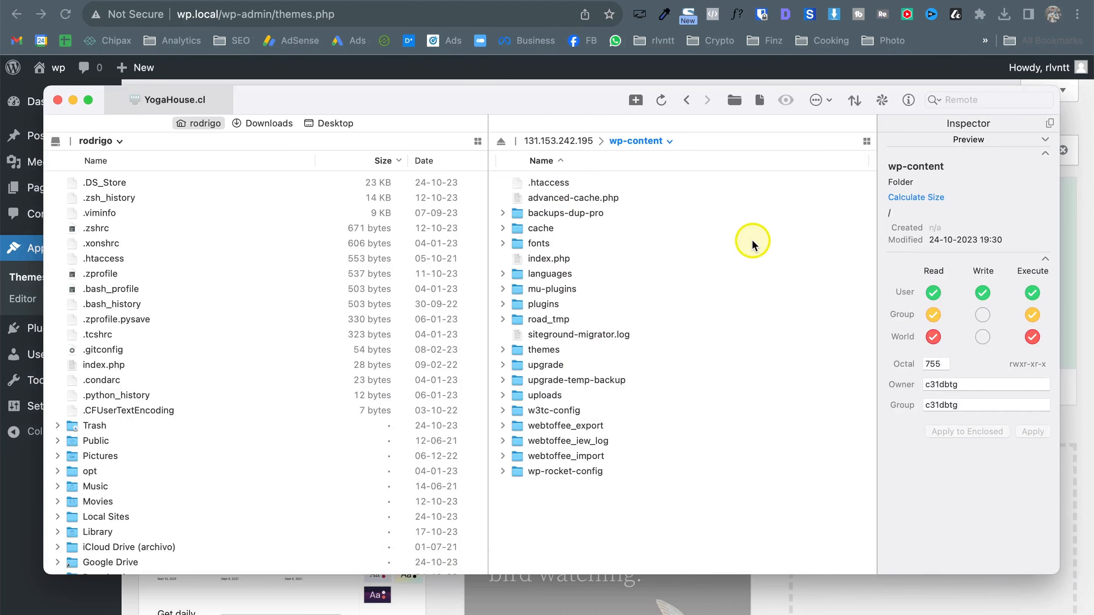
mouse_move(551, 341)
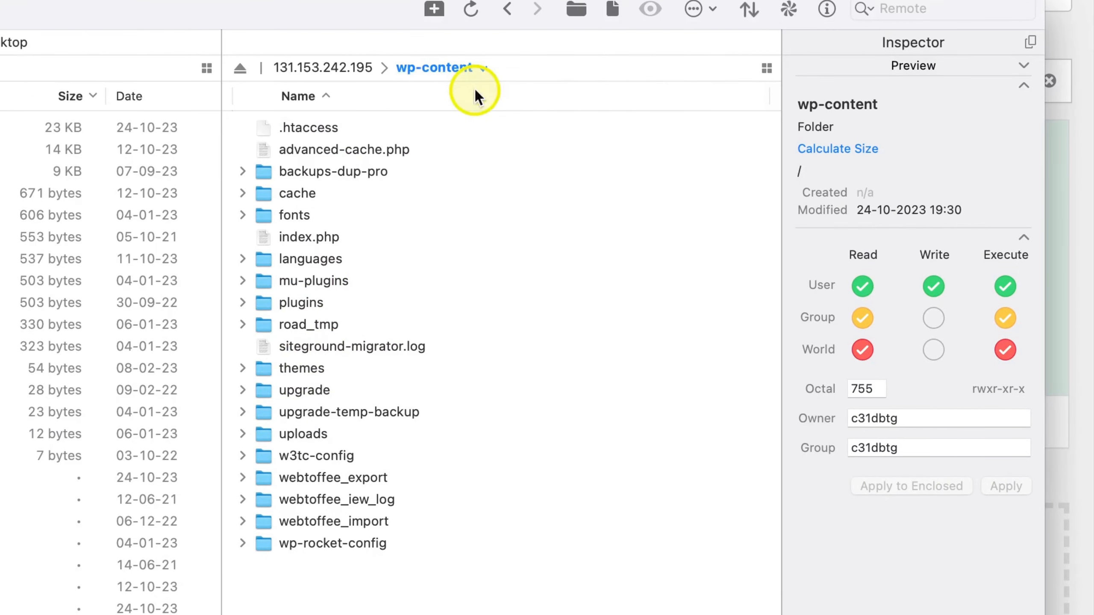
mouse_move(478, 110)
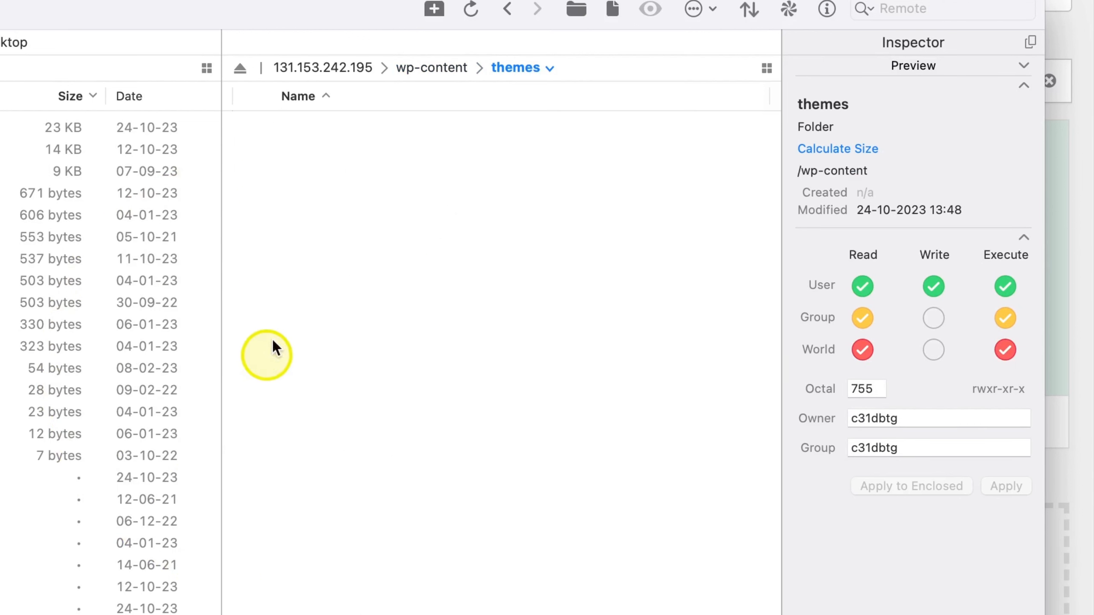
mouse_move(598, 17)
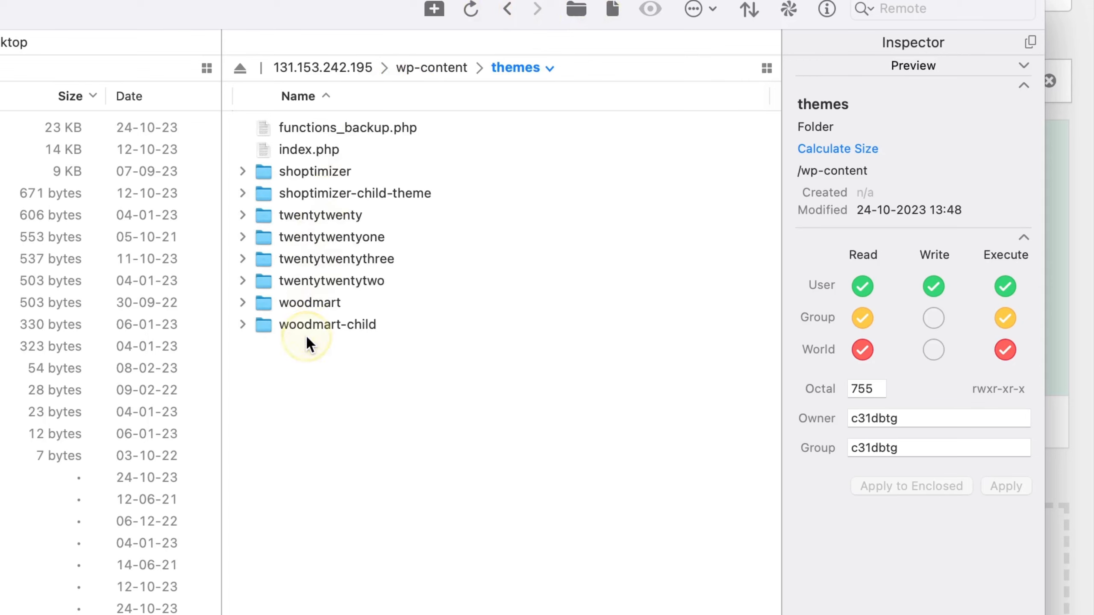
mouse_move(309, 342)
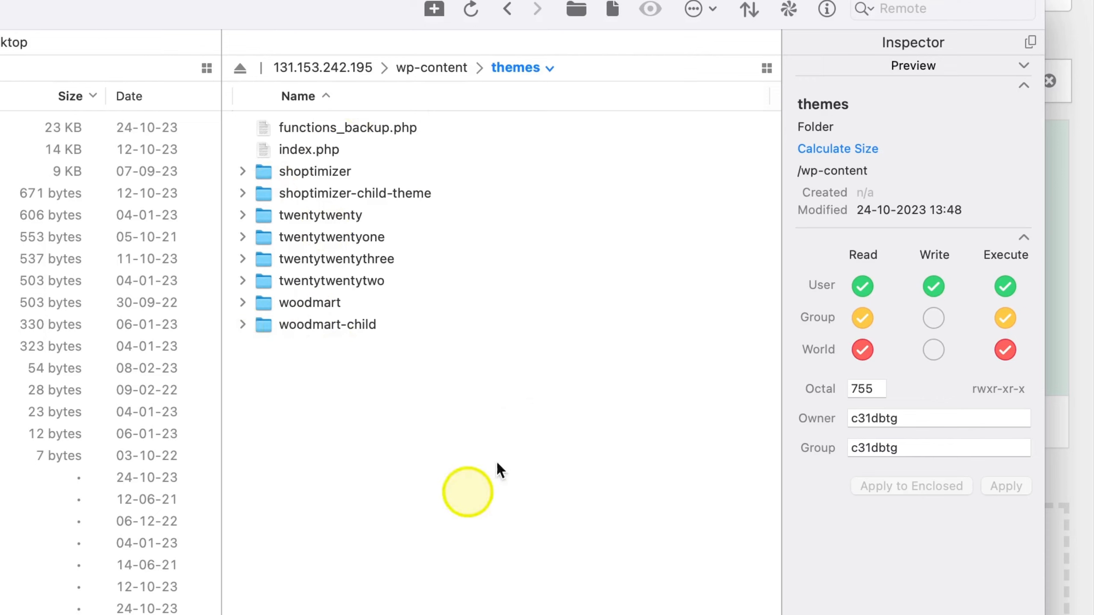
mouse_move(439, 271)
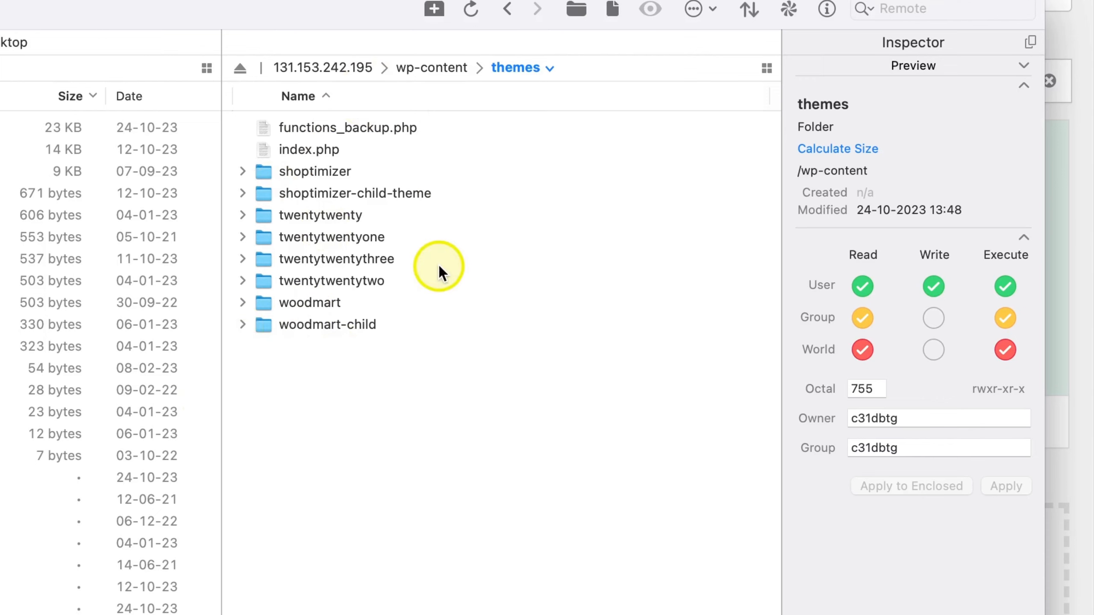